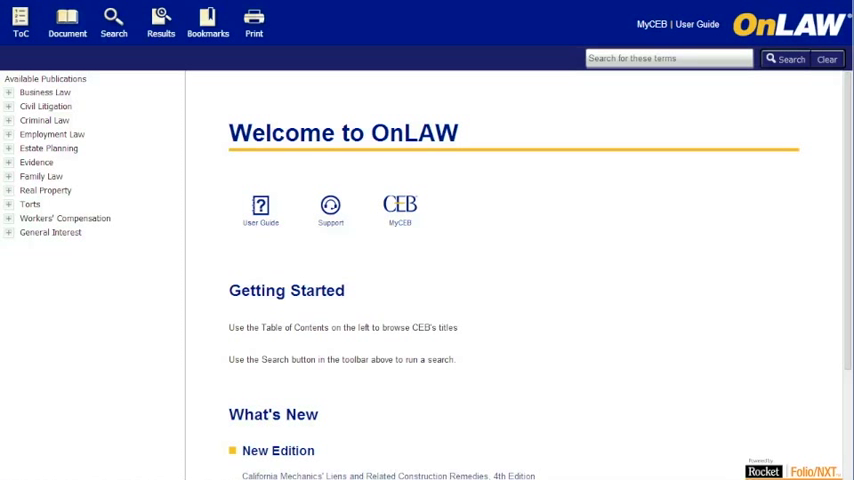
{"action": "mouse_move", "coordinate": [160, 20]}
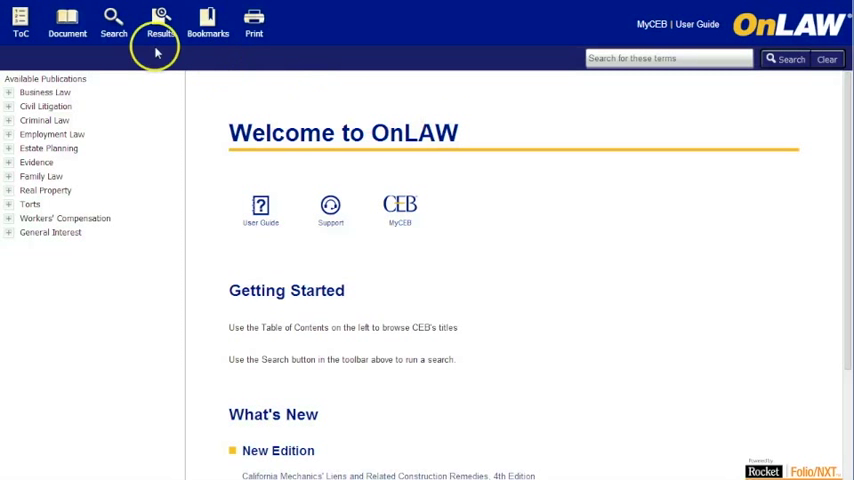
- Open the Word Search form from the OnLAW welcome page toolbar
{"action": "left_click", "coordinate": [113, 20]}
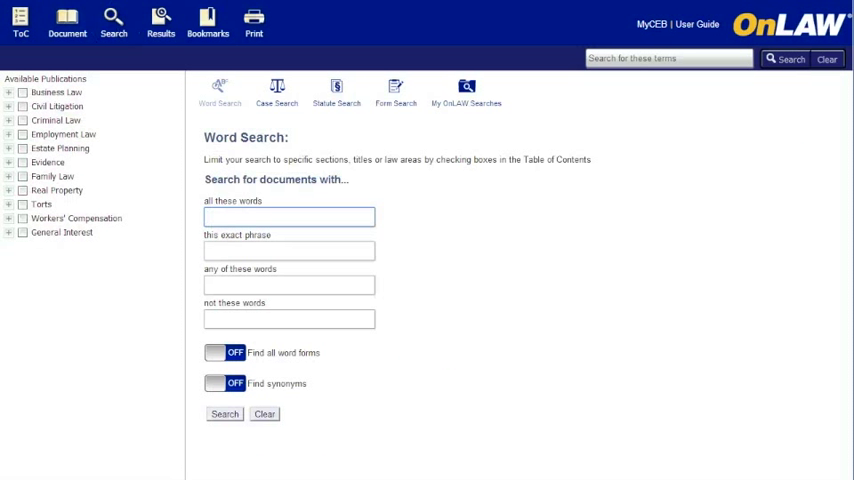
- Expand Civil Litigation and tick California Trial Practice: Civil Procedure During Trial
{"action": "left_click", "coordinate": [289, 217]}
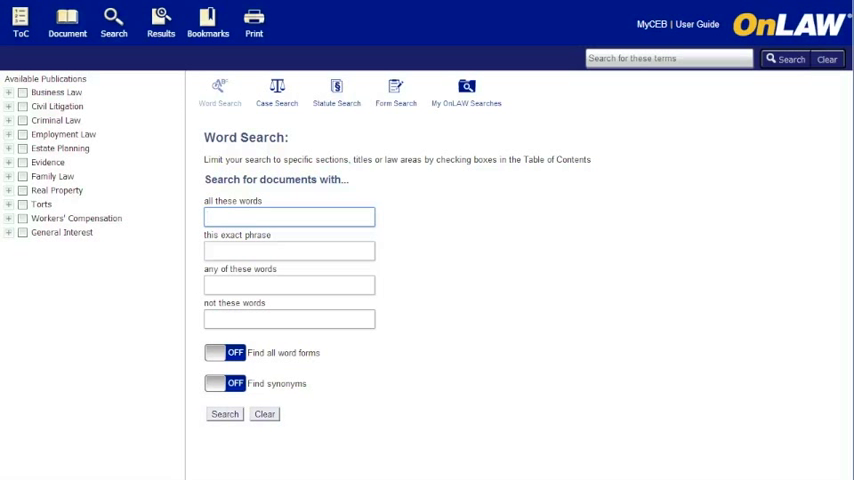
{"action": "left_click", "coordinate": [289, 217]}
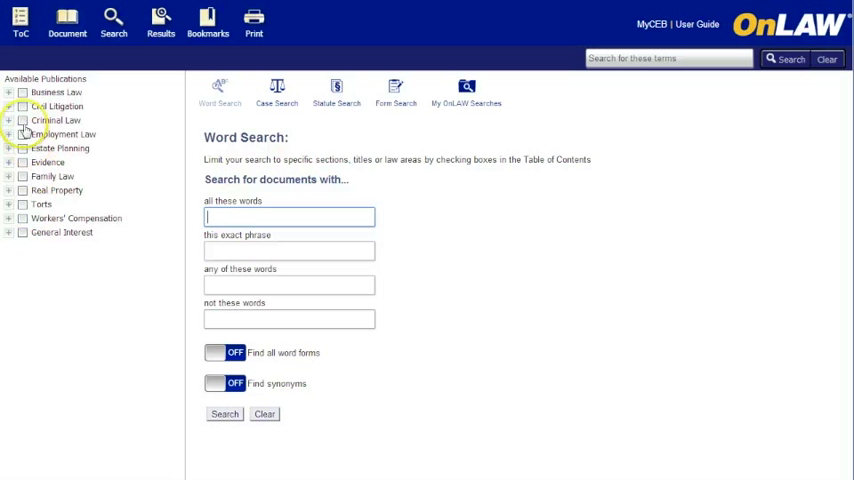
{"action": "left_click", "coordinate": [9, 106]}
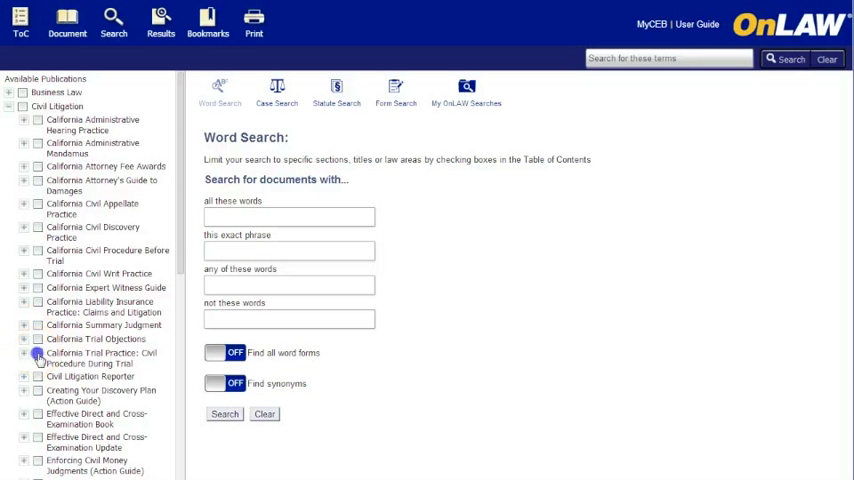
{"action": "left_click", "coordinate": [37, 355]}
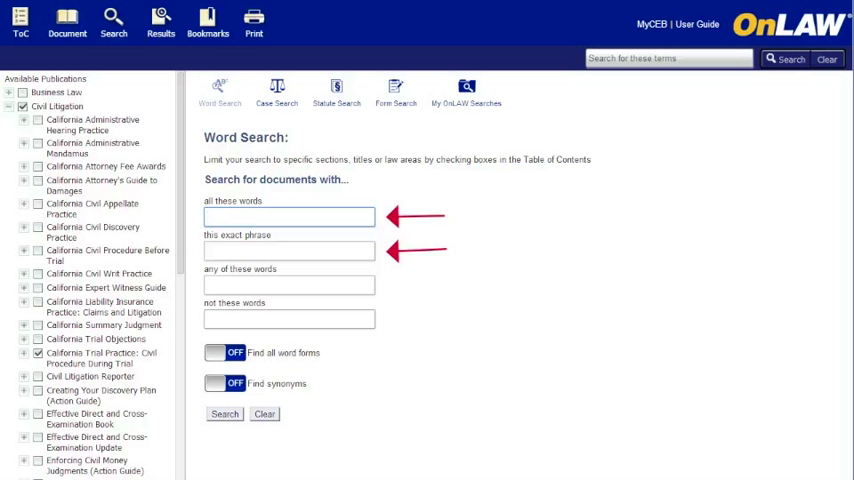
- Search the exact phrase 'motions in limine', returning 62 results
{"action": "left_click", "coordinate": [288, 217]}
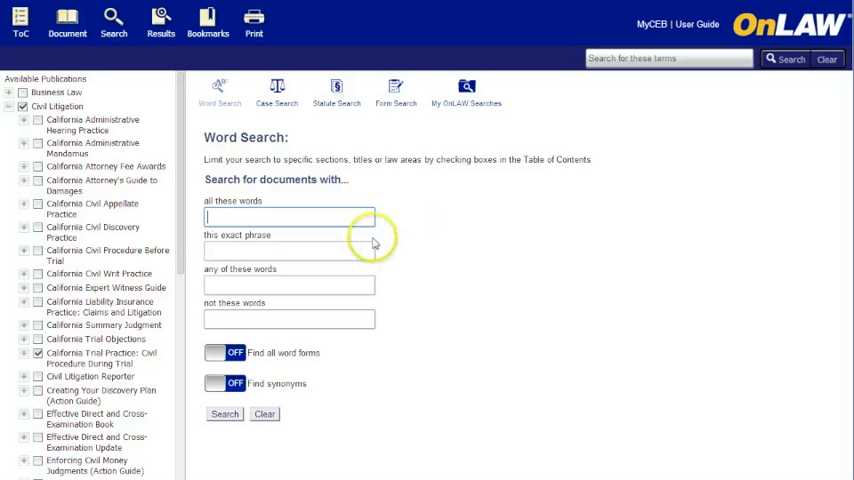
{"action": "type", "text": "motions in limine"}
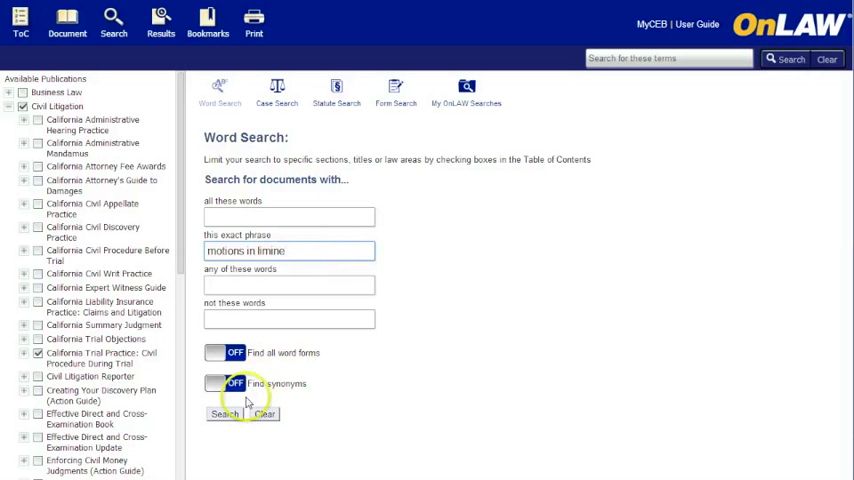
{"action": "left_click", "coordinate": [225, 414]}
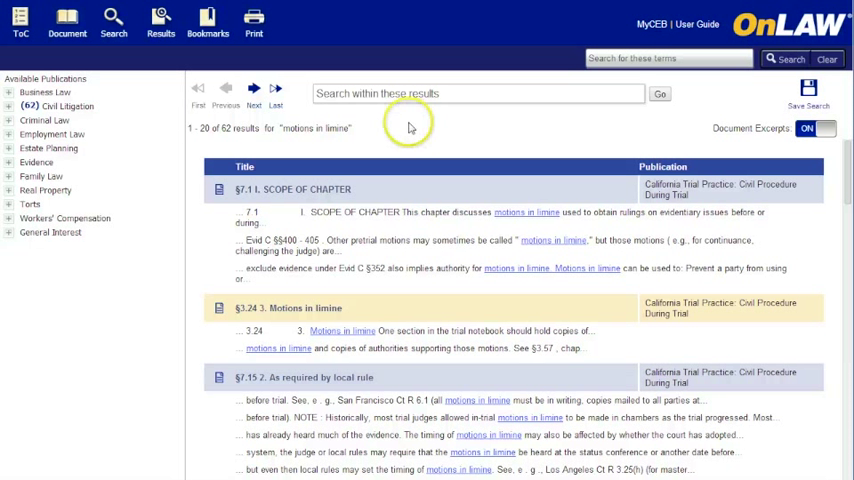
- Narrow results by 'exclude evidence' to 27, then show the combined search form
{"action": "type", "text": "exclude evidence"}
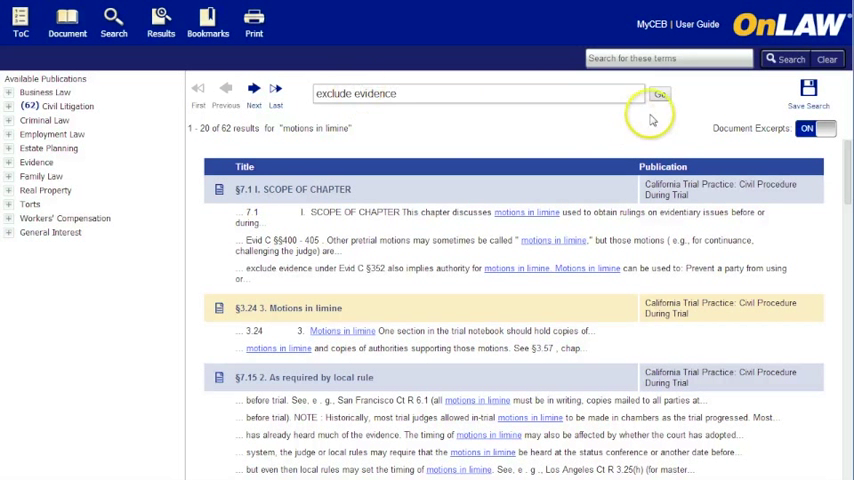
{"action": "left_click", "coordinate": [659, 93]}
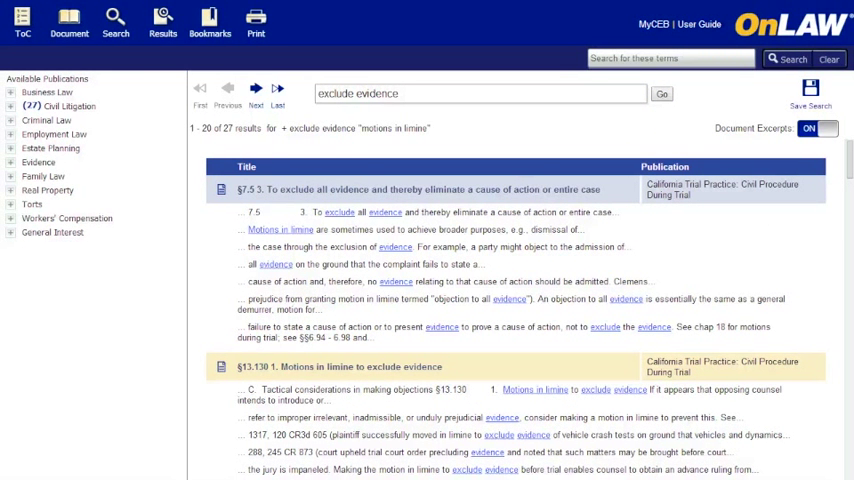
{"action": "left_click", "coordinate": [115, 24]}
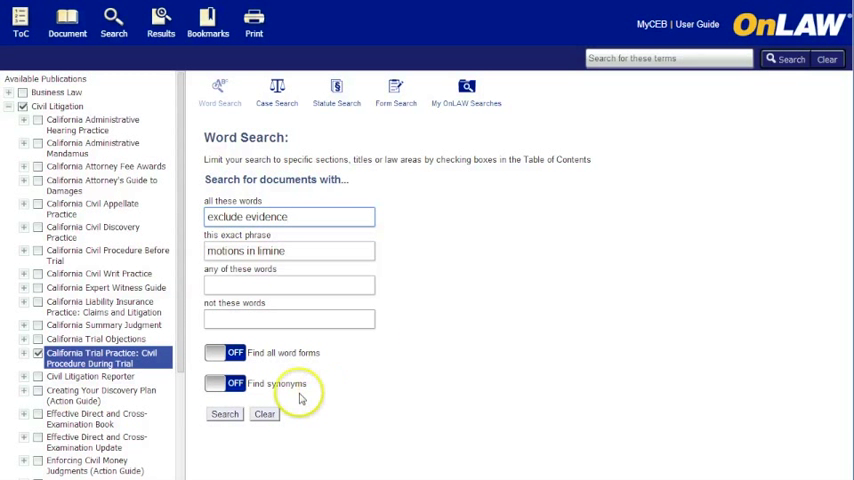
- Clear the word search terms and switch to the Case Search form
{"action": "left_click", "coordinate": [224, 414]}
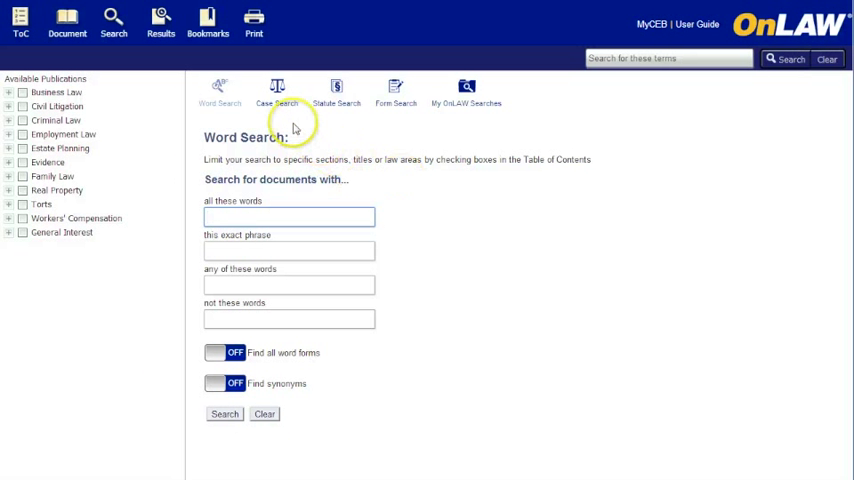
{"action": "left_click", "coordinate": [276, 95]}
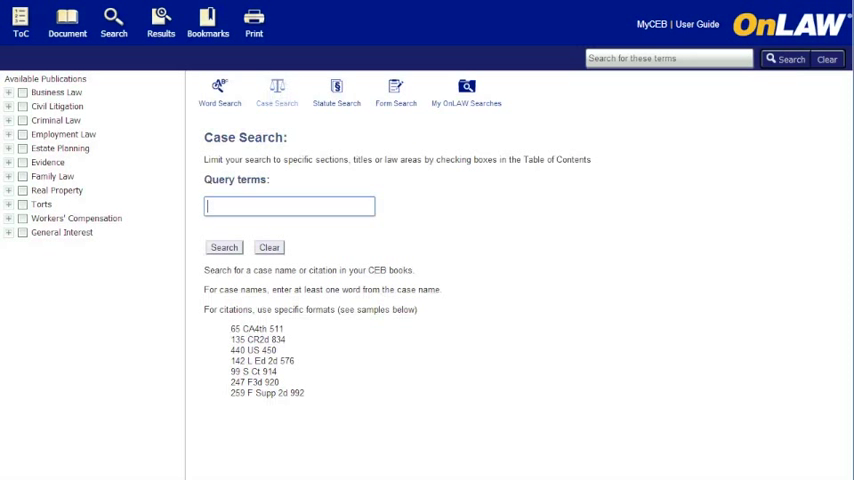
- Search cases for 'Akins v Sonoma' (8 results), then go to Statute Search
{"action": "type", "text": "Akins v Sonoma"}
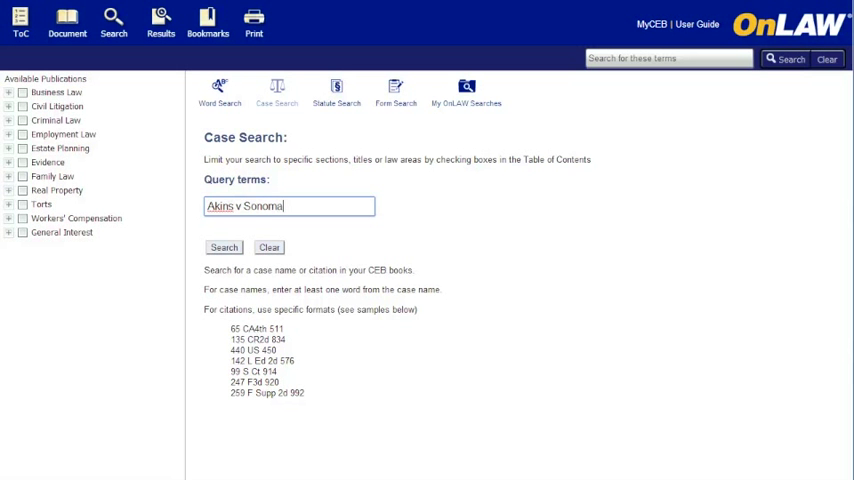
{"action": "left_click", "coordinate": [224, 247]}
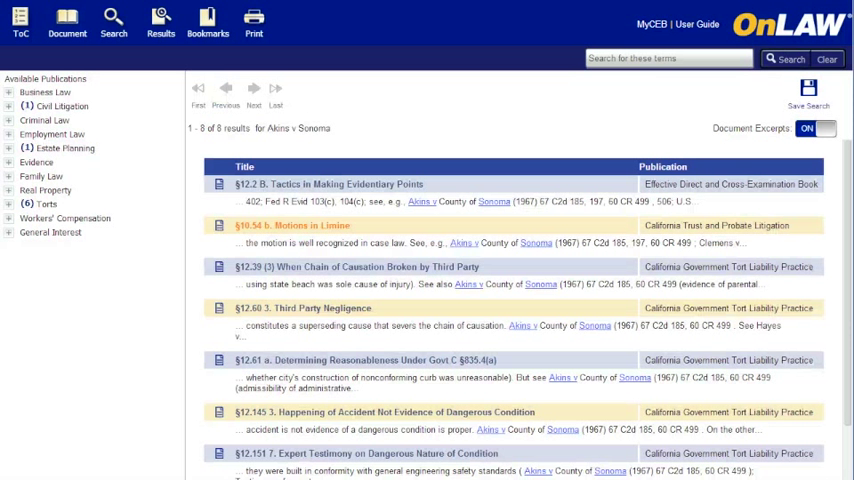
{"action": "left_click", "coordinate": [113, 25]}
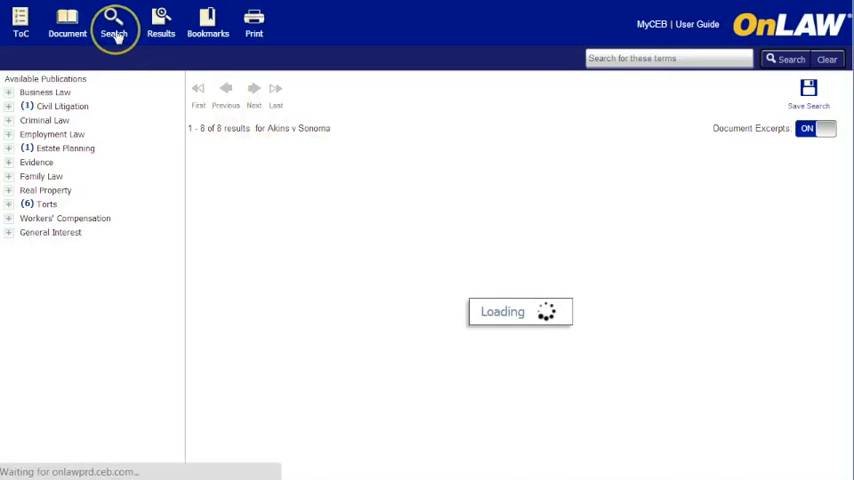
{"action": "left_click", "coordinate": [113, 24]}
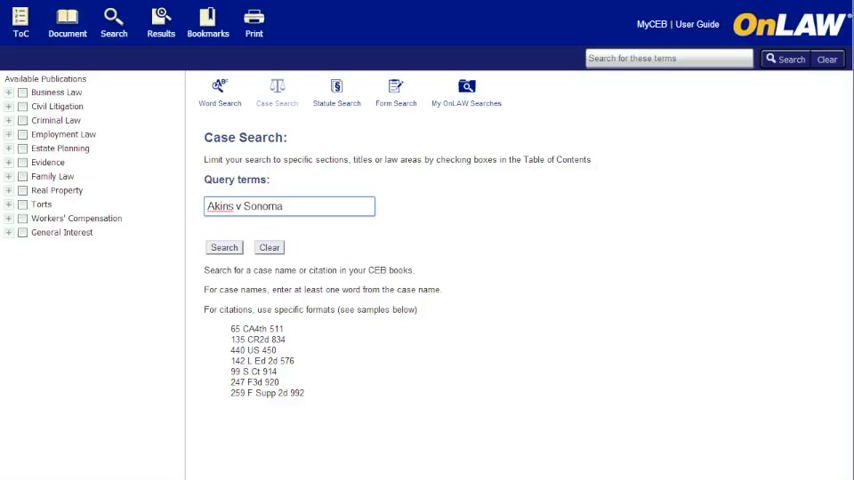
{"action": "left_click", "coordinate": [337, 93]}
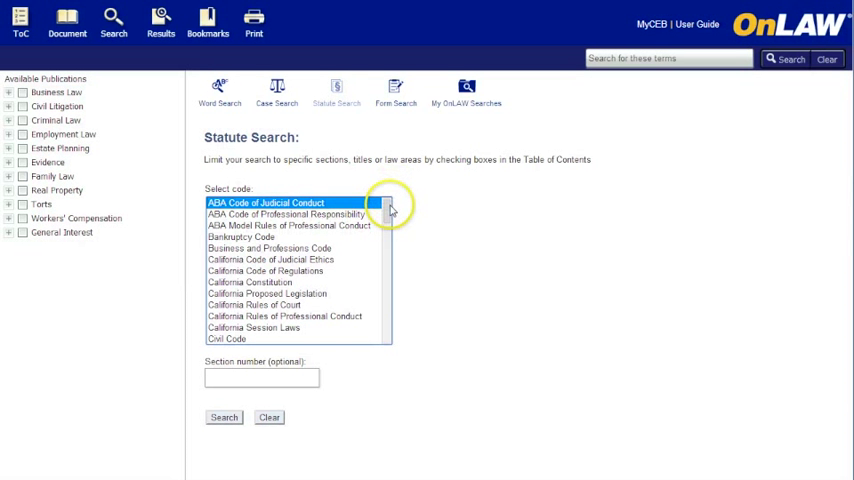
- Search Government Code section 835.4 (37 results), then go to Form Search
{"action": "scroll", "scroll_direction": "down", "scroll_amount": 3}
{"action": "type", "text": "835"}
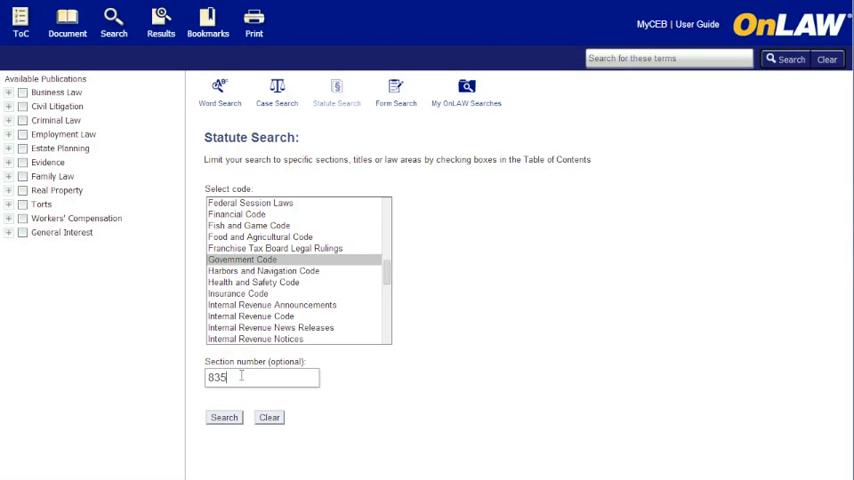
{"action": "left_click", "coordinate": [224, 417]}
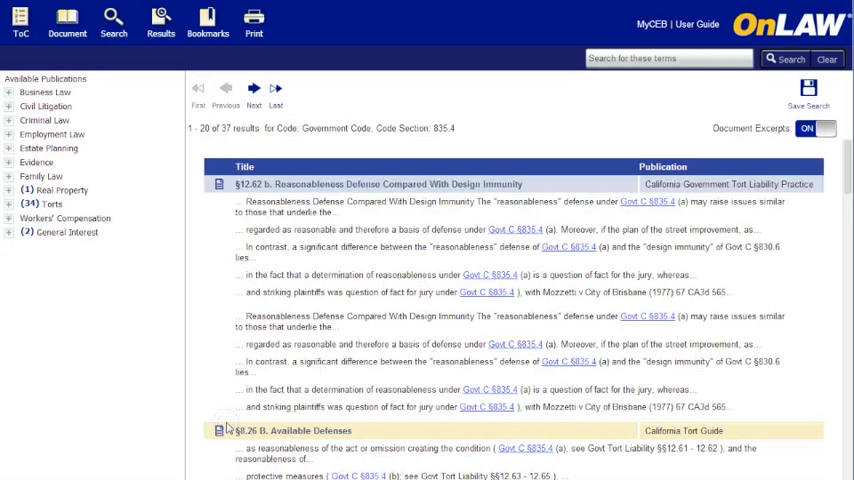
{"action": "mouse_move", "coordinate": [224, 284]}
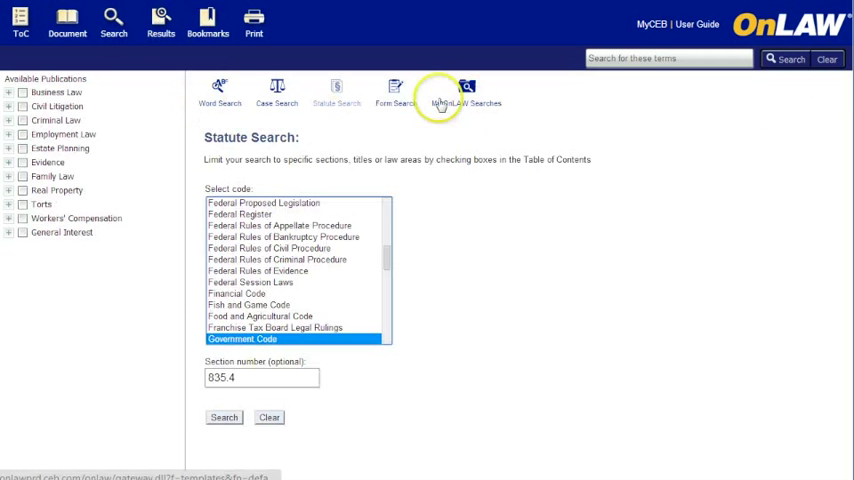
{"action": "left_click", "coordinate": [394, 90]}
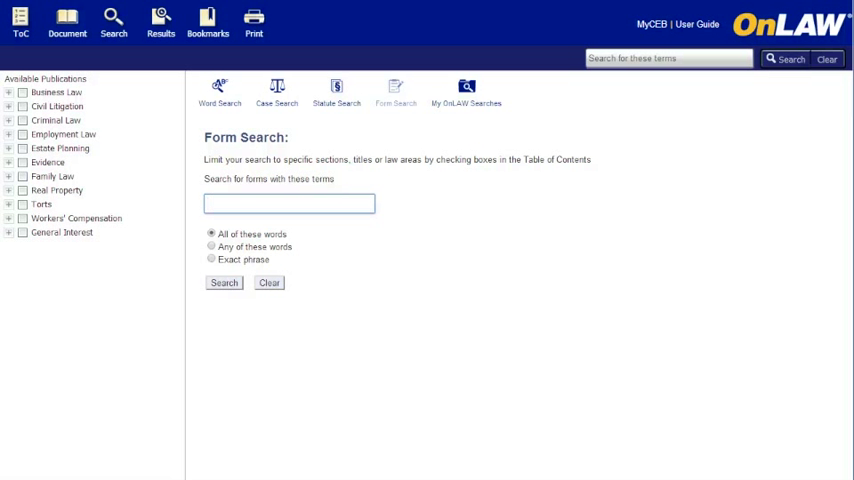
- Search forms for 'motion in limine', returning 10 results
{"action": "type", "text": "motion"}
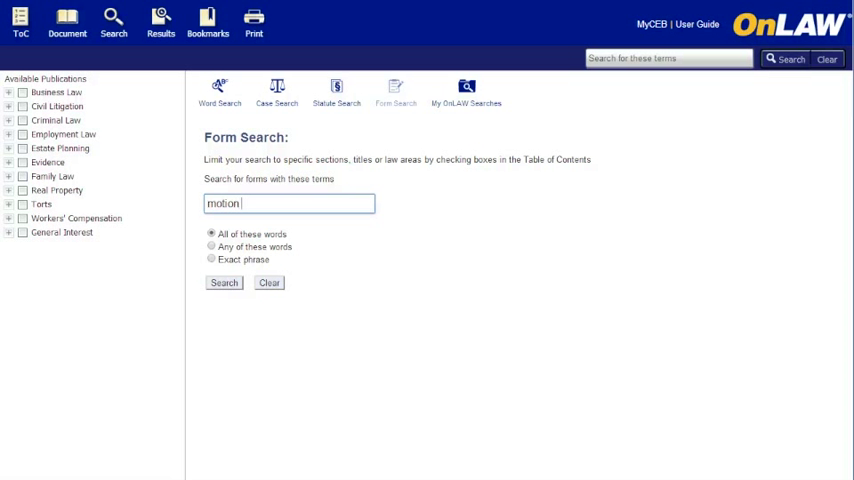
{"action": "type", "text": "in limine"}
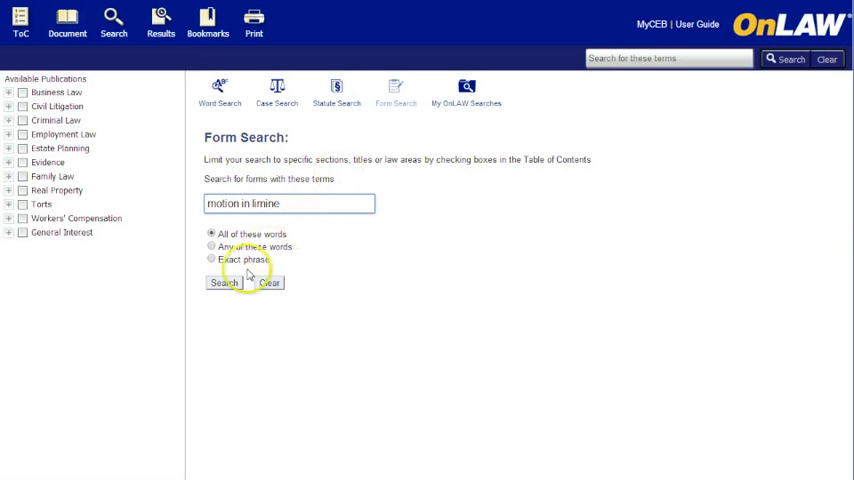
{"action": "left_click", "coordinate": [223, 282]}
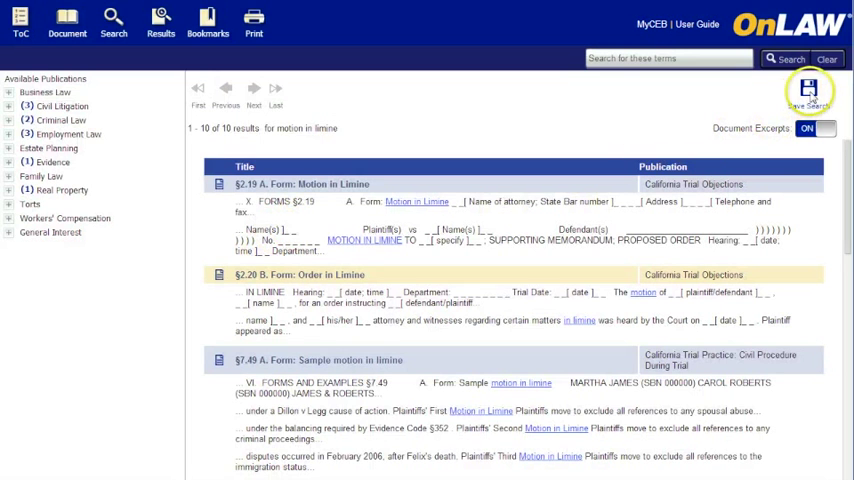
- Save the form search, confirm it, and switch to the phone view
{"action": "left_click", "coordinate": [808, 95]}
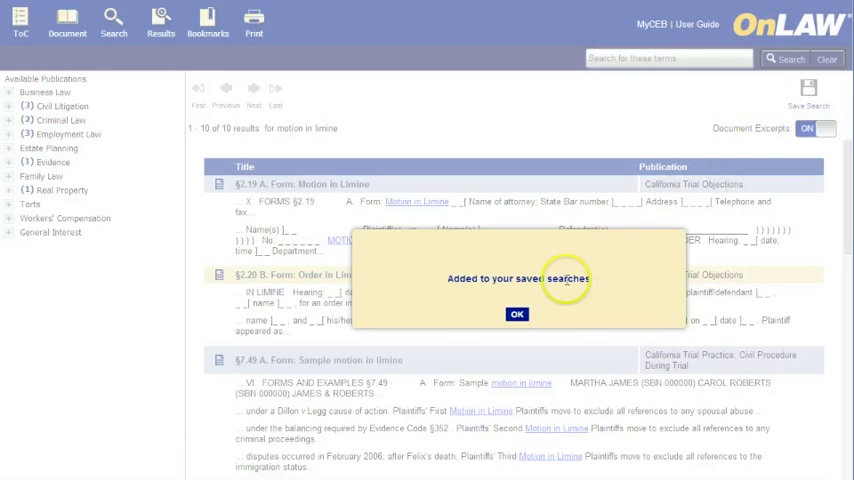
{"action": "left_click", "coordinate": [517, 313]}
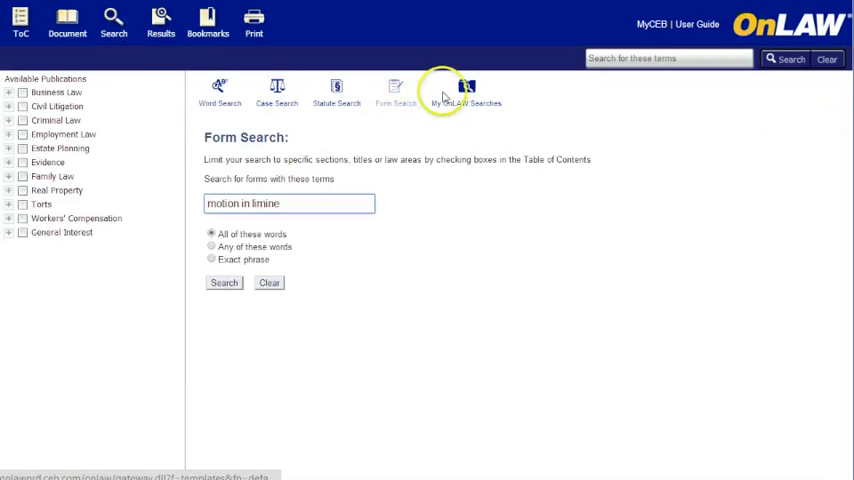
{"action": "left_click", "coordinate": [466, 93]}
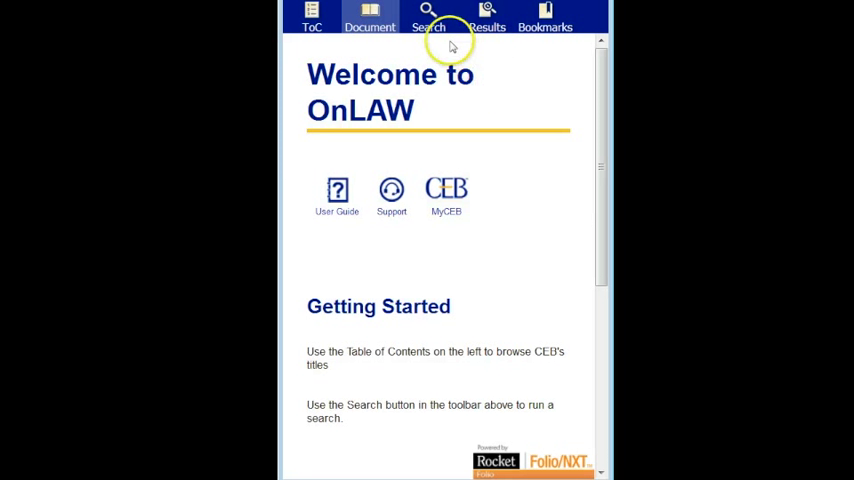
- Bring up the Form Search page from the phone view's Search toolbar
{"action": "left_click", "coordinate": [428, 16]}
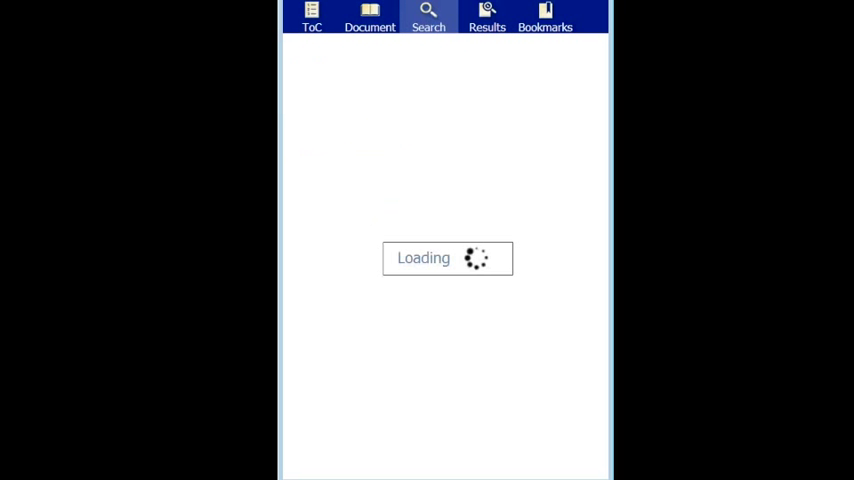
{"action": "left_click", "coordinate": [428, 18]}
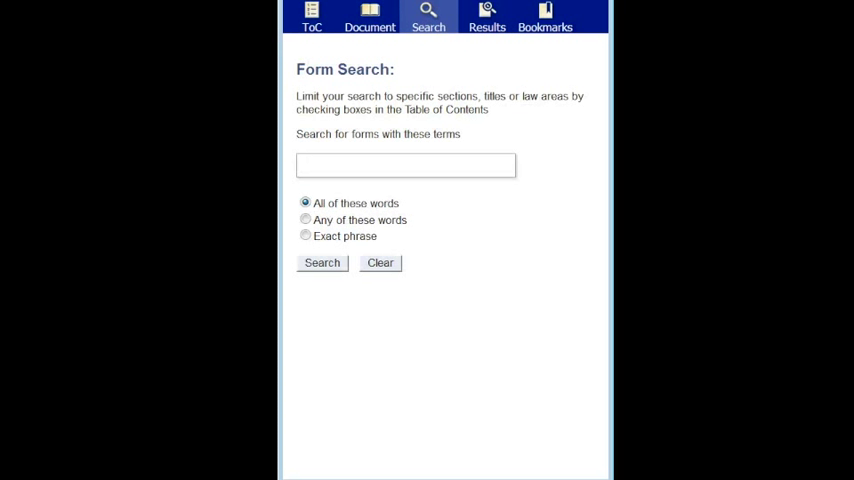